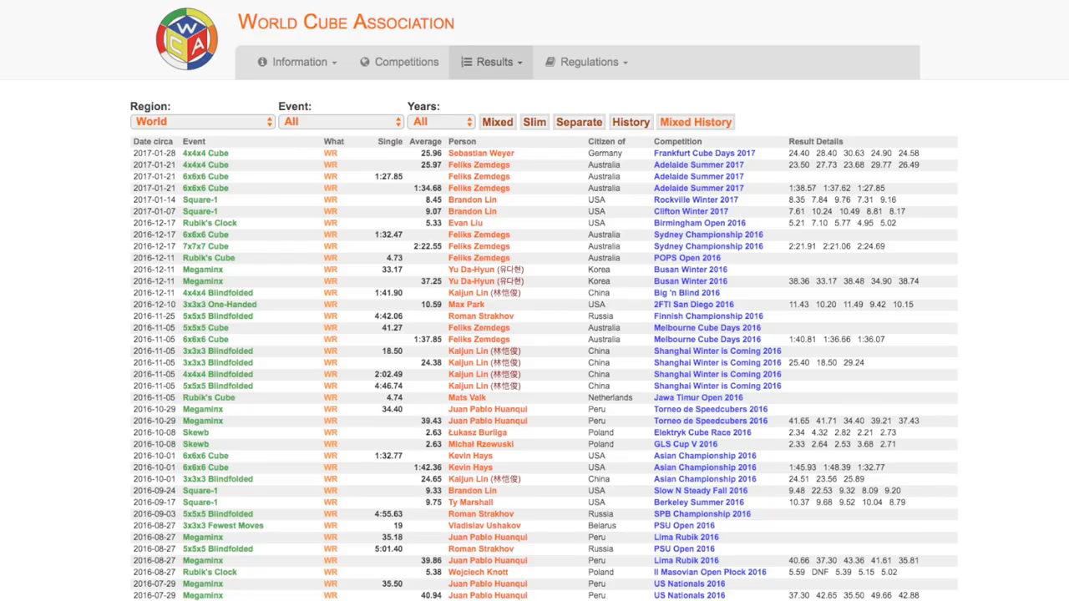
pyautogui.scroll(-3)
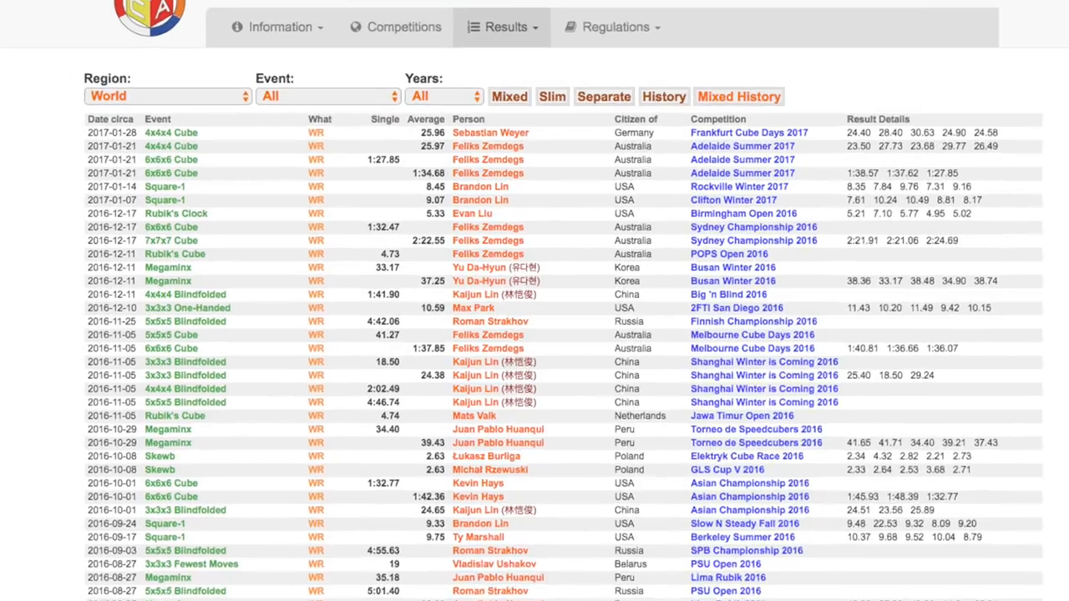